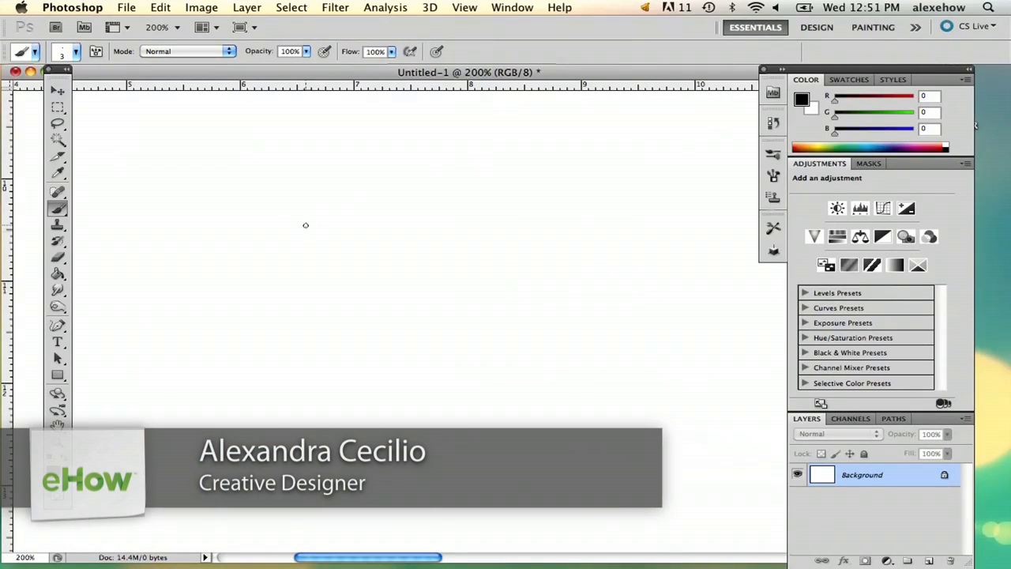
Create Layer 1 above the white background as an empty drawing layer.
left_click(907, 560)
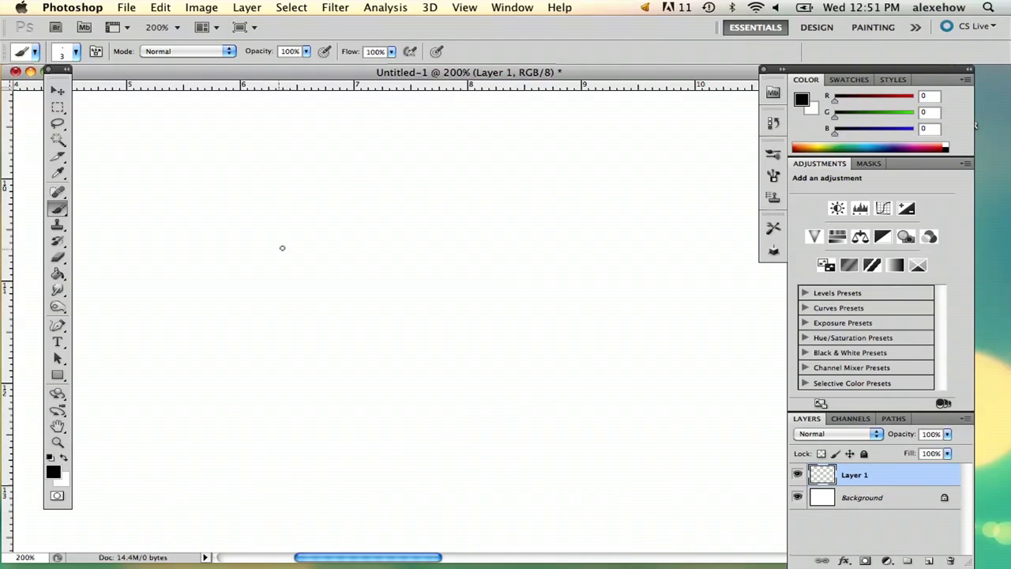
mouse_move(280, 419)
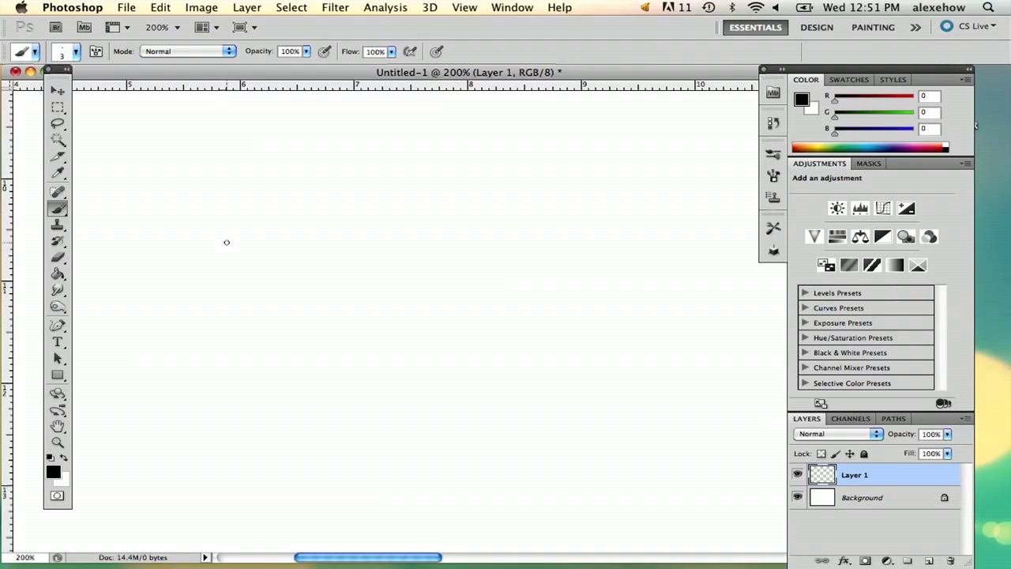
Brush a black left side, bottom and right side, then a zigzag line across the top.
left_click_drag(227, 241, 226, 368)
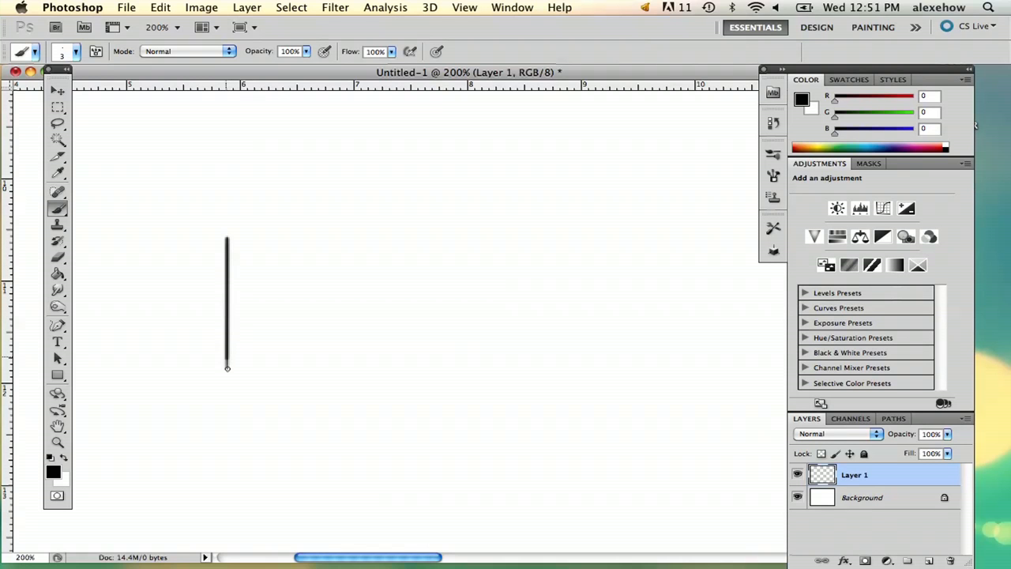
left_click_drag(227, 369, 448, 369)
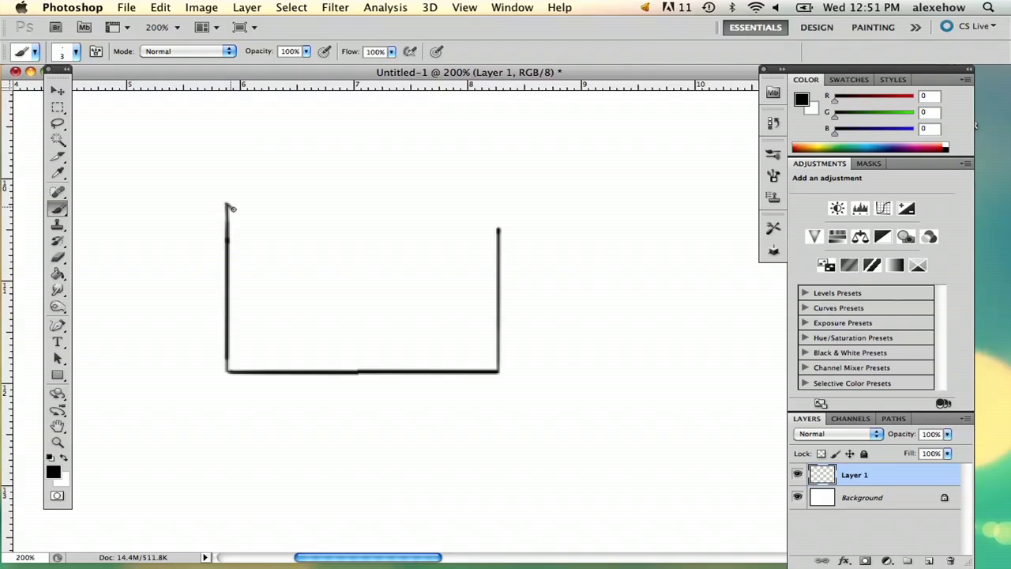
left_click_drag(225, 207, 302, 206)
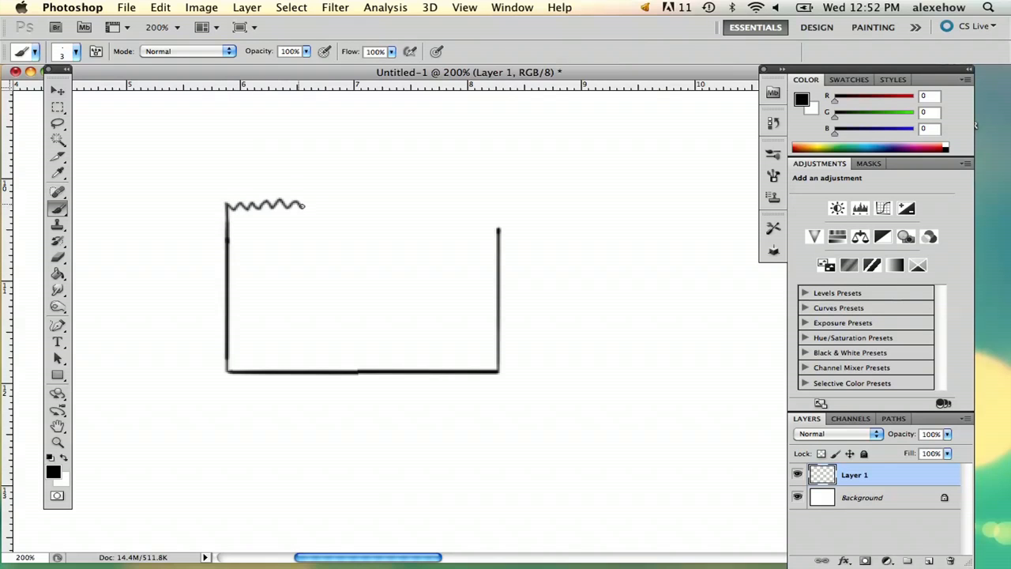
left_click_drag(303, 204, 407, 201)
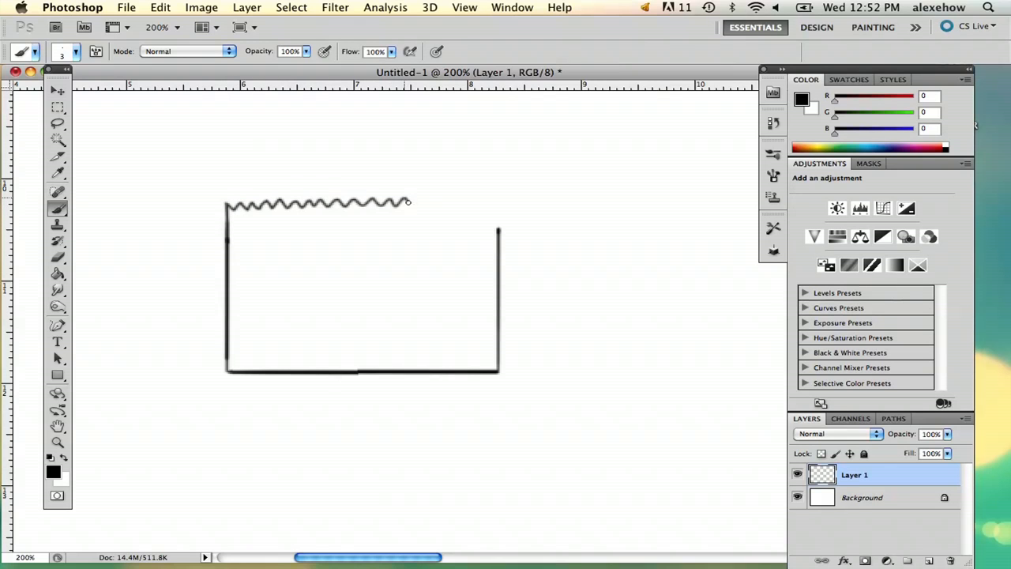
left_click_drag(407, 202, 497, 204)
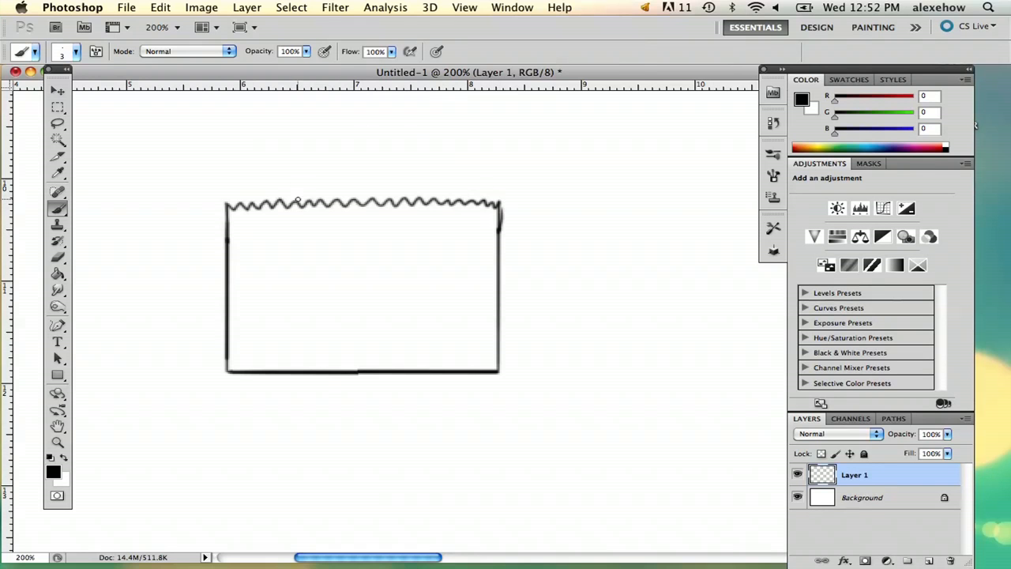
Brush the handle's outer and inner rectangular outlines rising above the zigzag edge.
left_click_drag(291, 210, 304, 144)
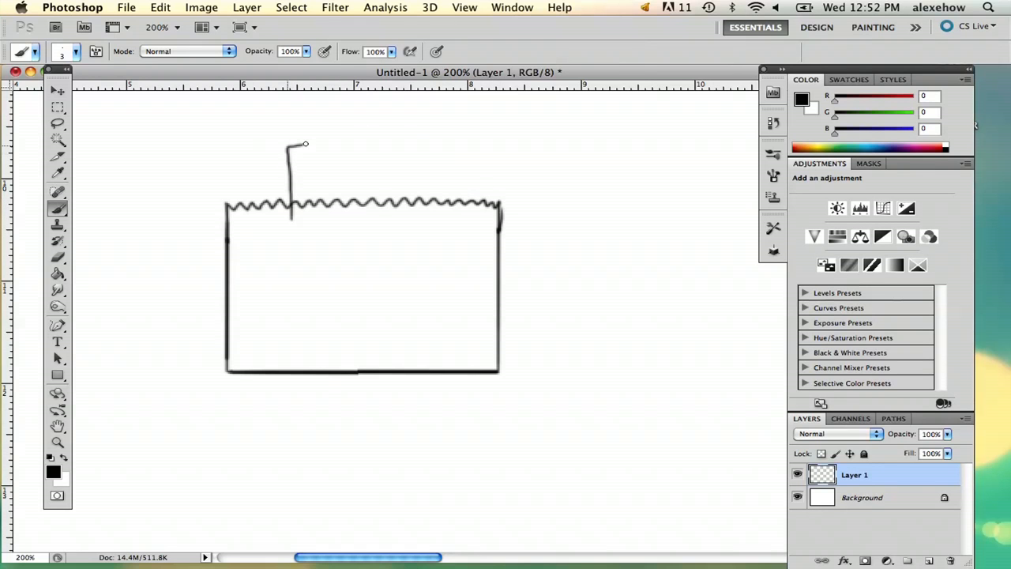
left_click_drag(292, 143, 401, 221)
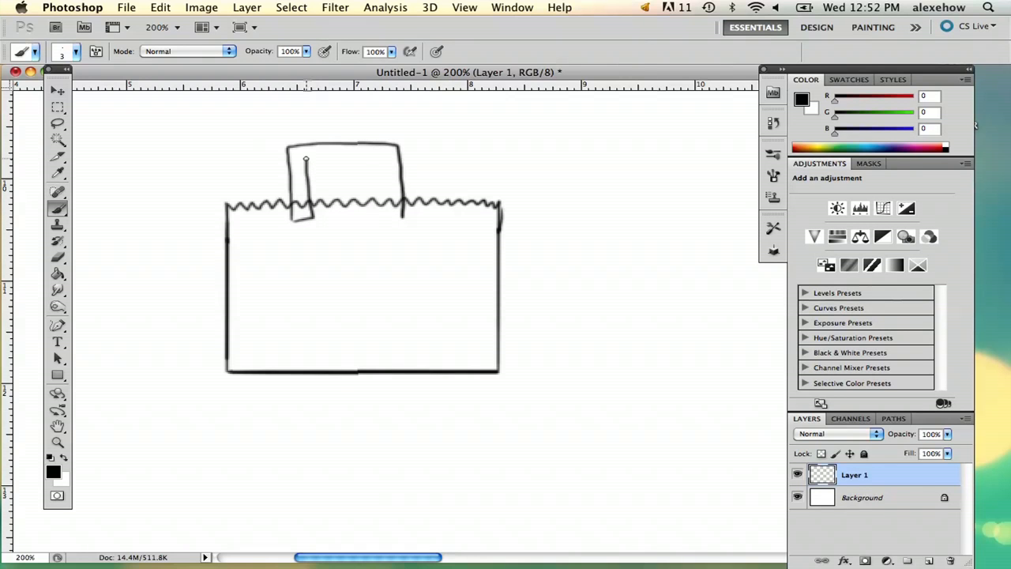
left_click_drag(305, 161, 384, 165)
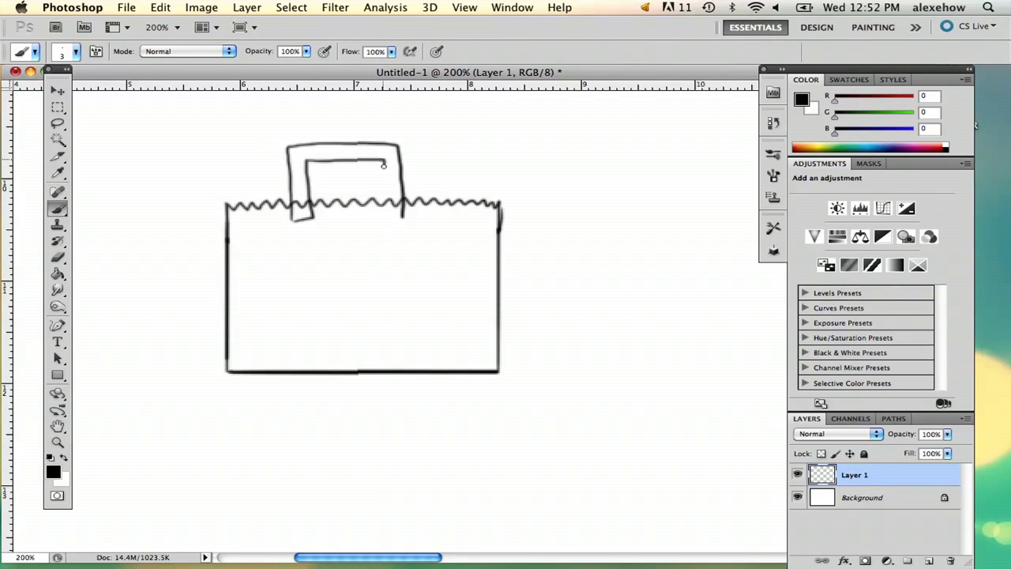
left_click_drag(383, 163, 403, 217)
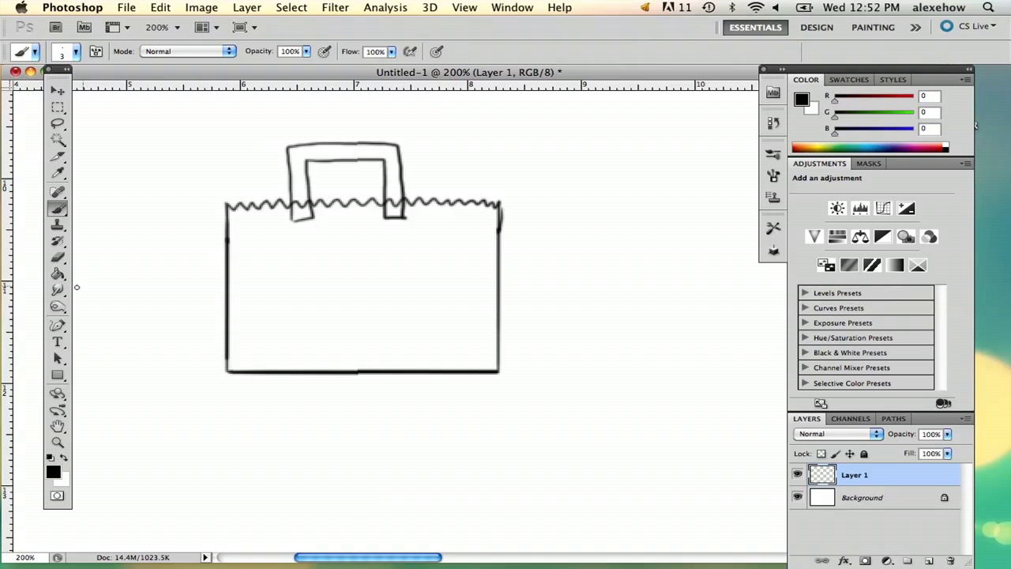
Choose the Eraser with a smaller size to remove the zigzag between the handle's legs.
left_click(58, 256)
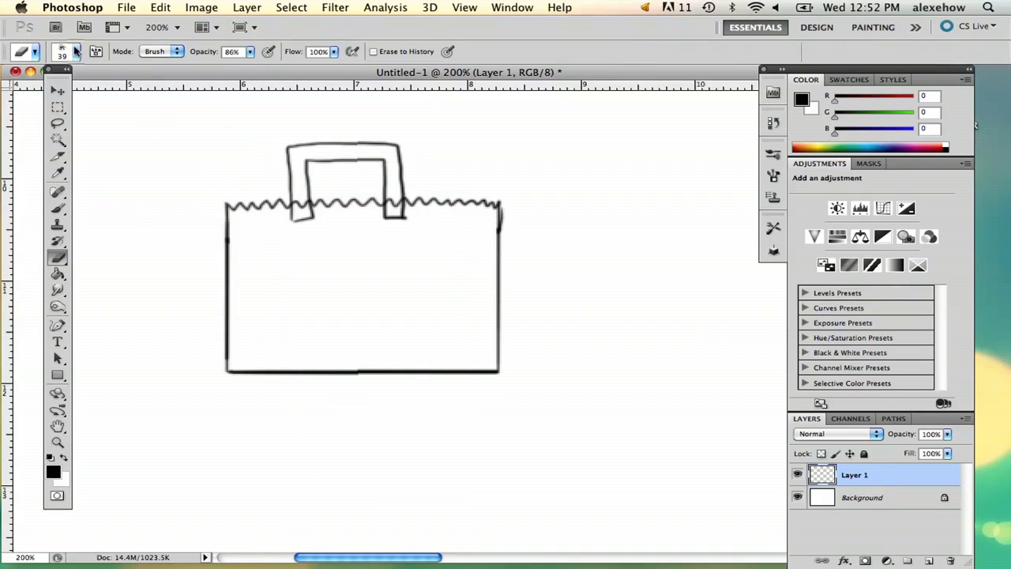
left_click(76, 52)
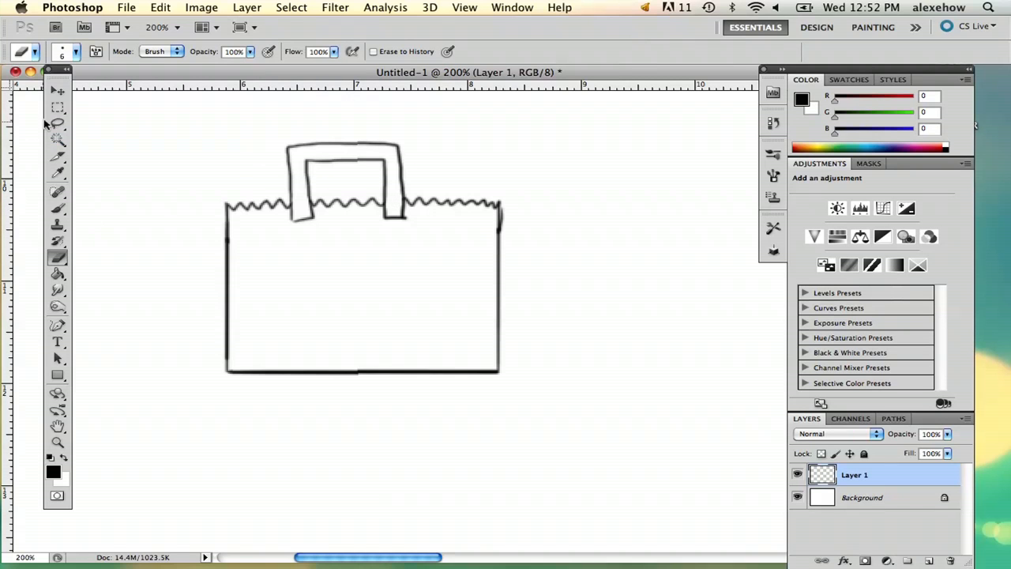
Select and shift the bag's lower part downward, deselect, and return to the Brush.
left_click(57, 108)
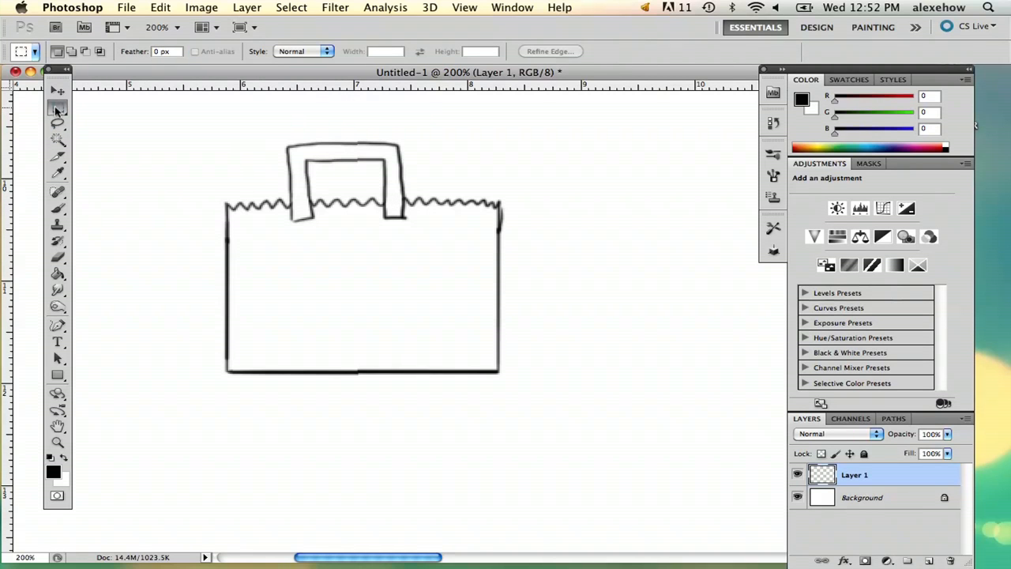
left_click(58, 91)
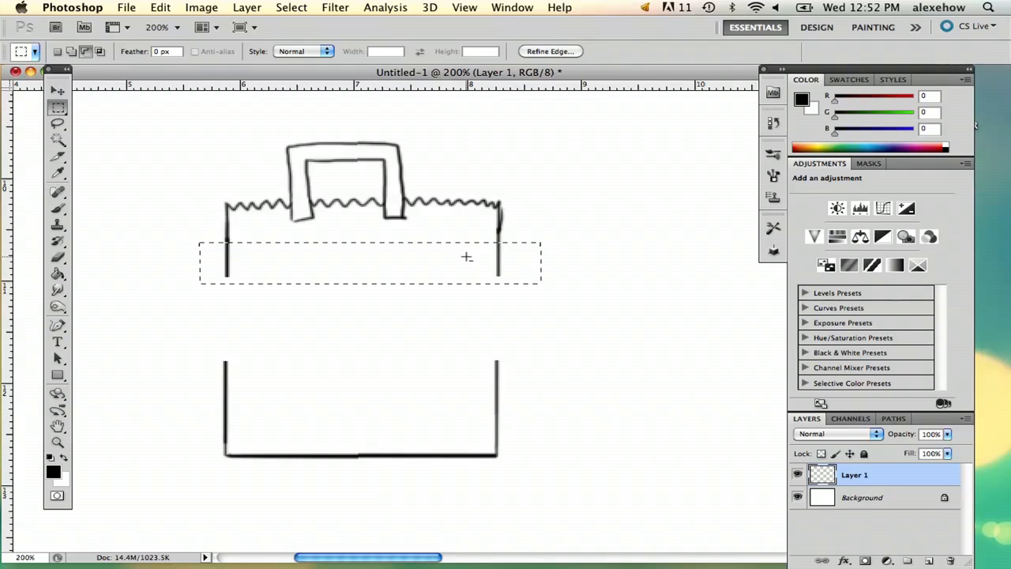
left_click(58, 89)
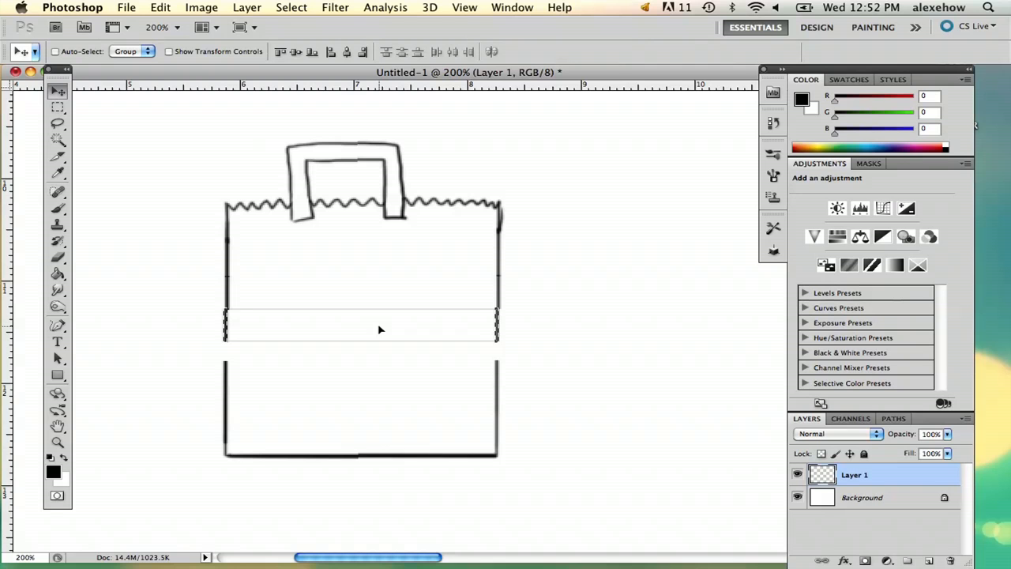
mouse_move(166, 304)
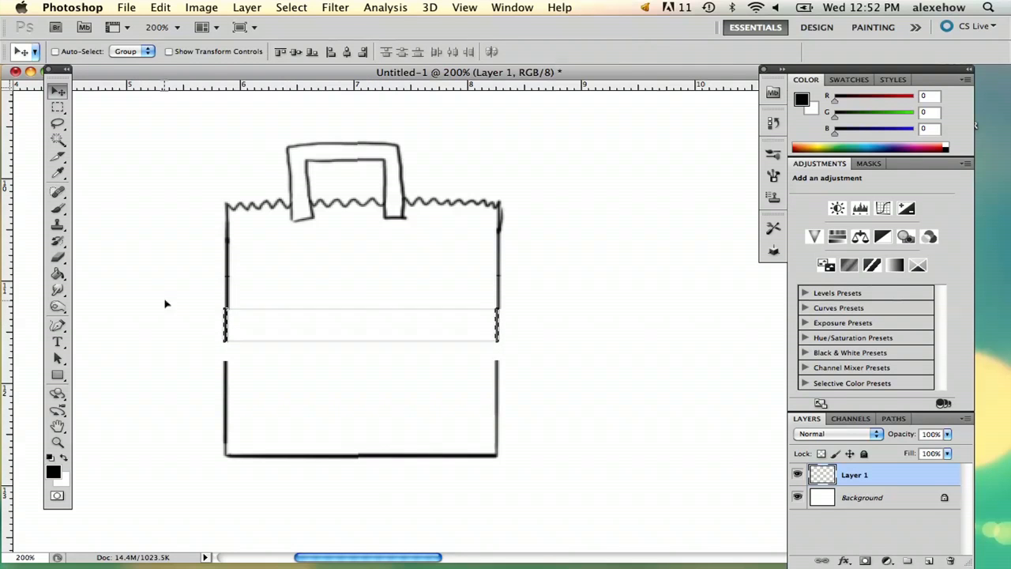
left_click(58, 108)
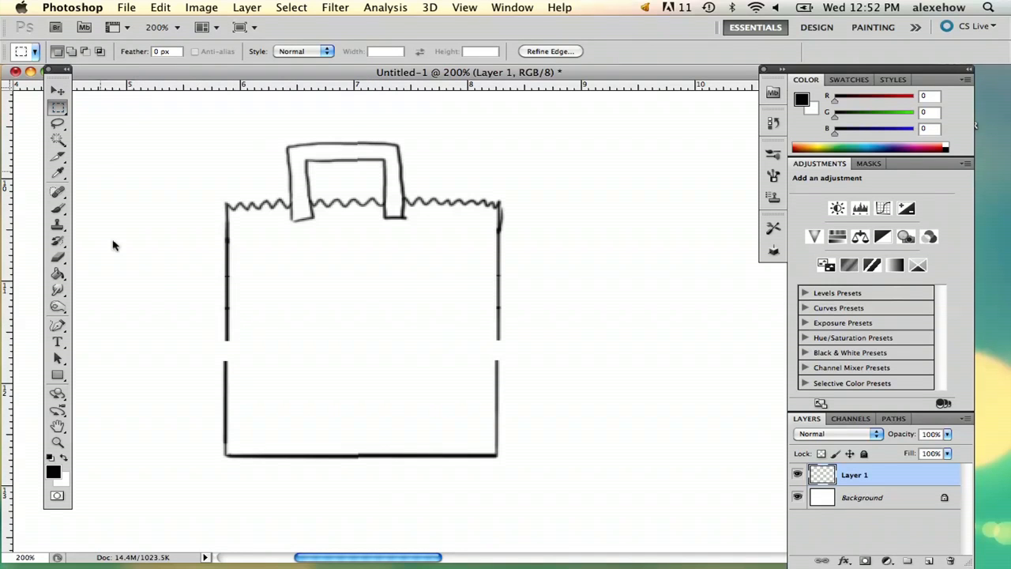
left_click_drag(209, 354, 538, 493)
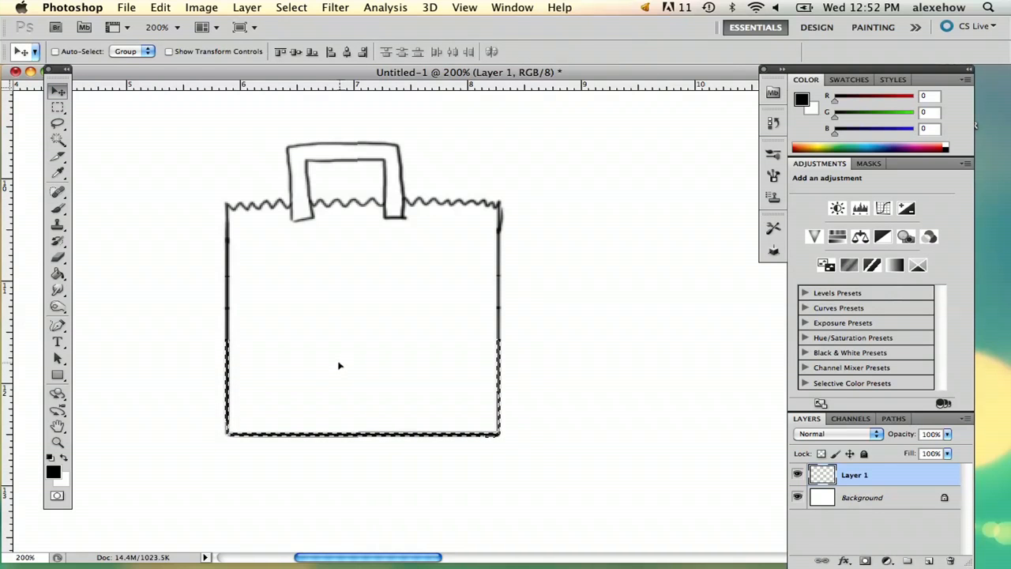
left_click(58, 109)
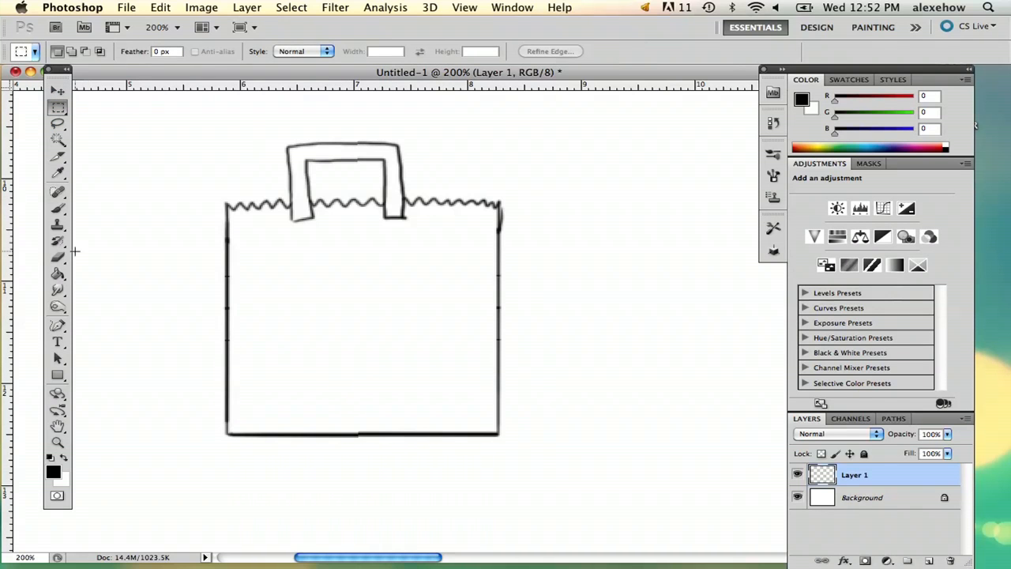
left_click(57, 208)
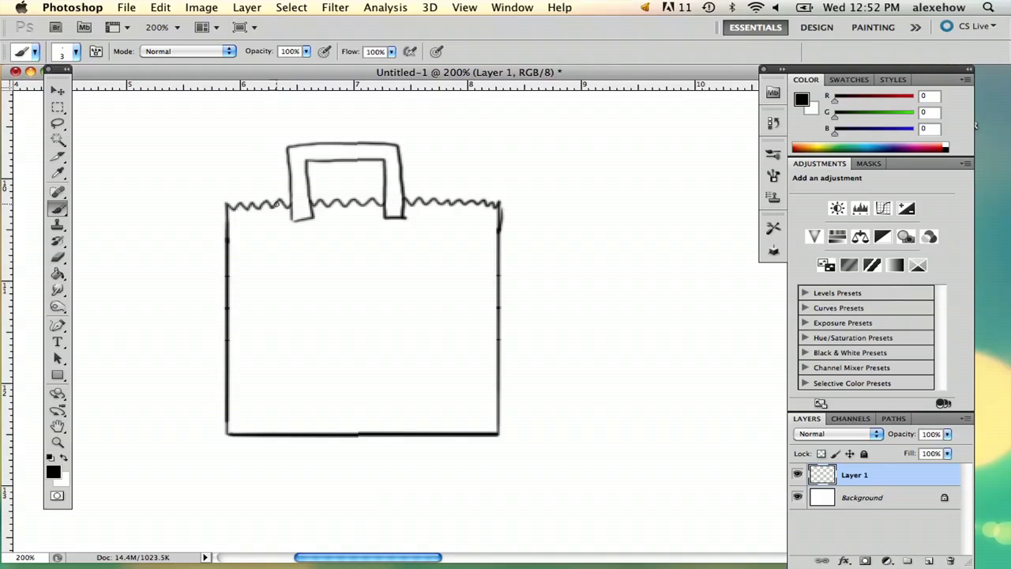